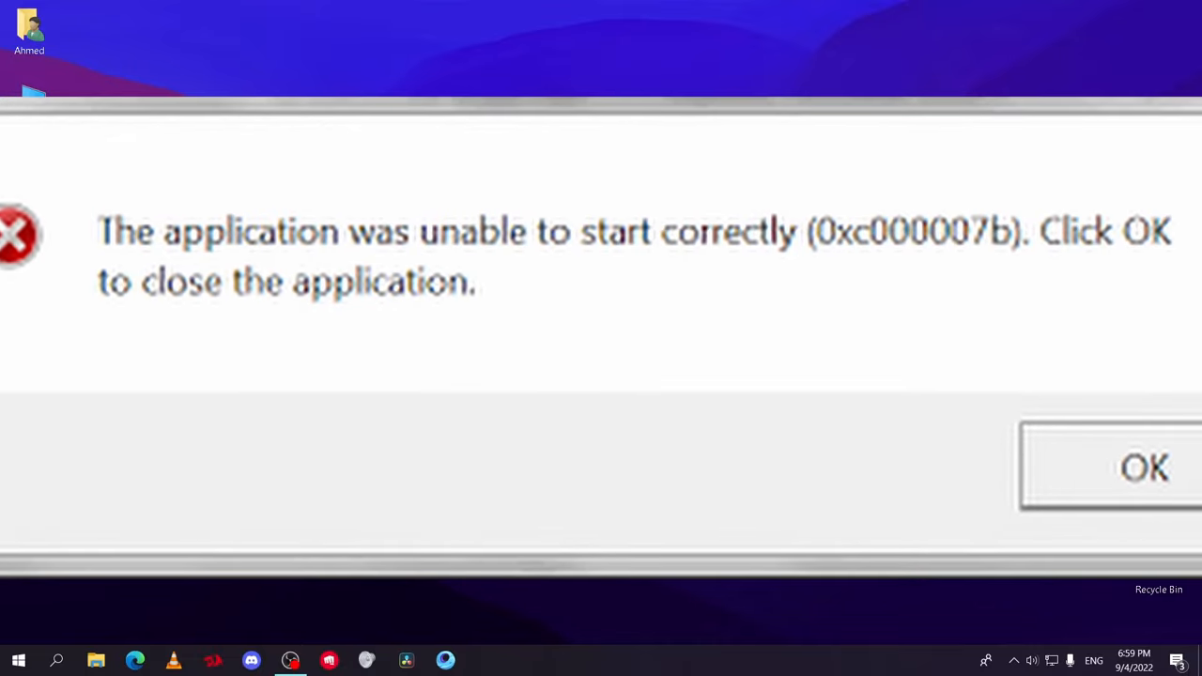
Step: Acknowledge the 0xc000007b error dialog so the desktop is clear
click(1144, 468)
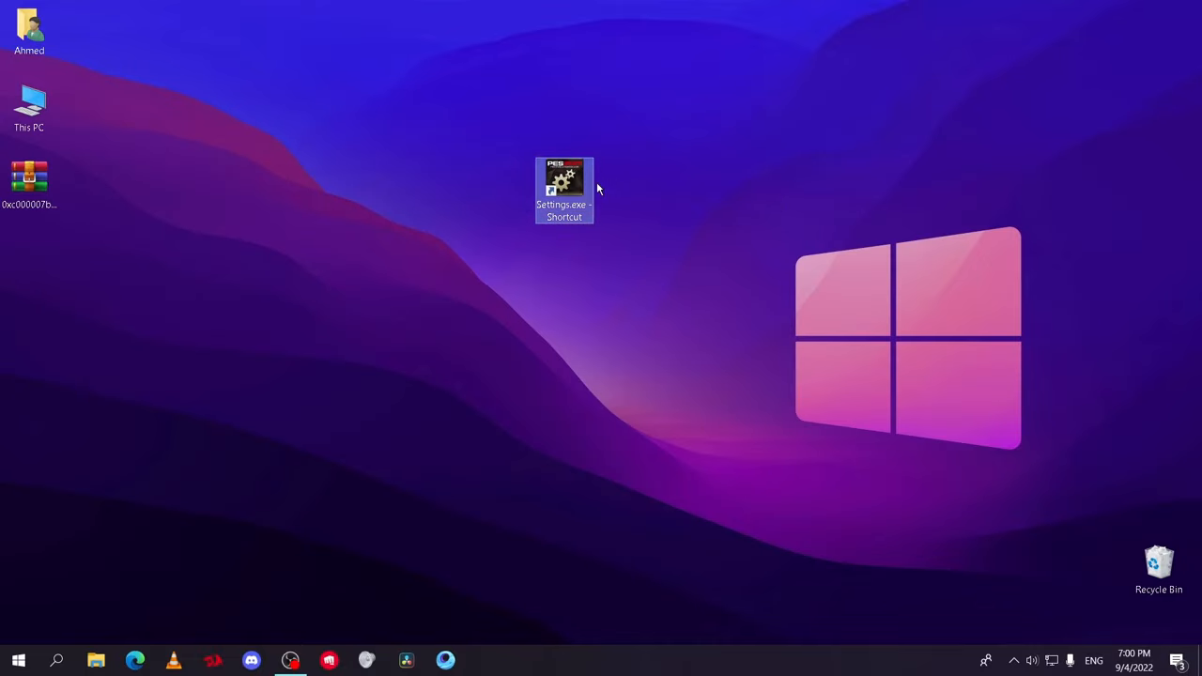
Step: Run Settings.exe - Shortcut as administrator so the PES 2017 Settings window appears and position it
right_click(563, 184)
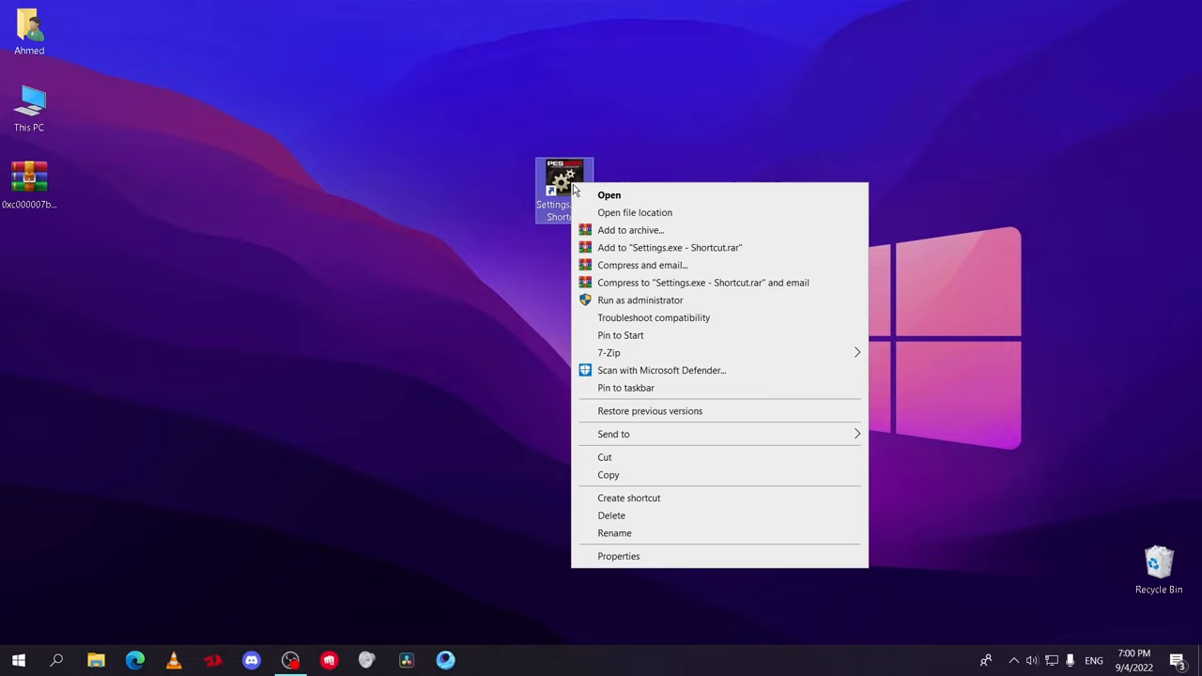
click(638, 304)
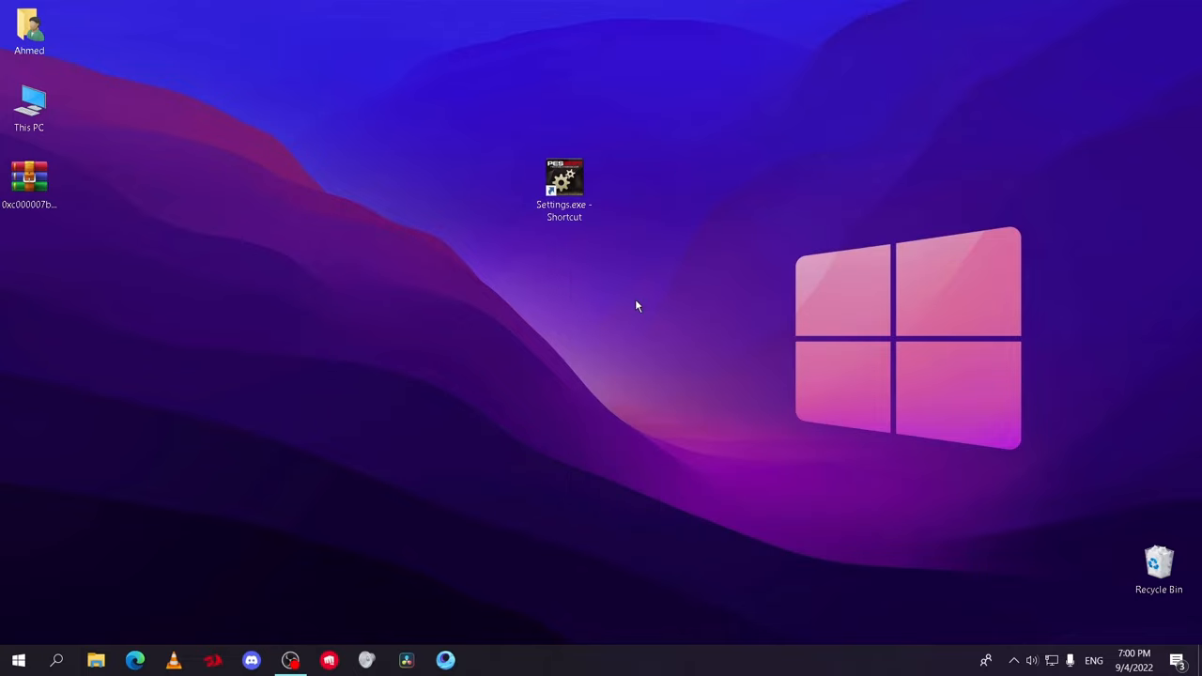
double_click(564, 179)
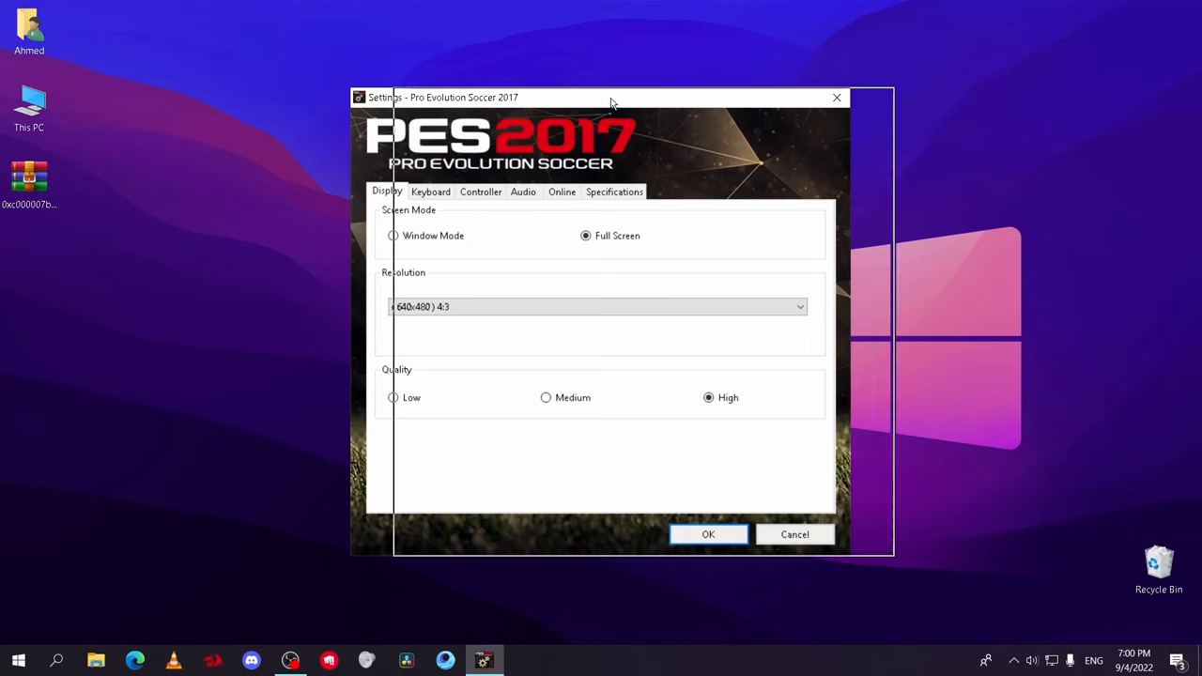
drag(611, 101, 578, 107)
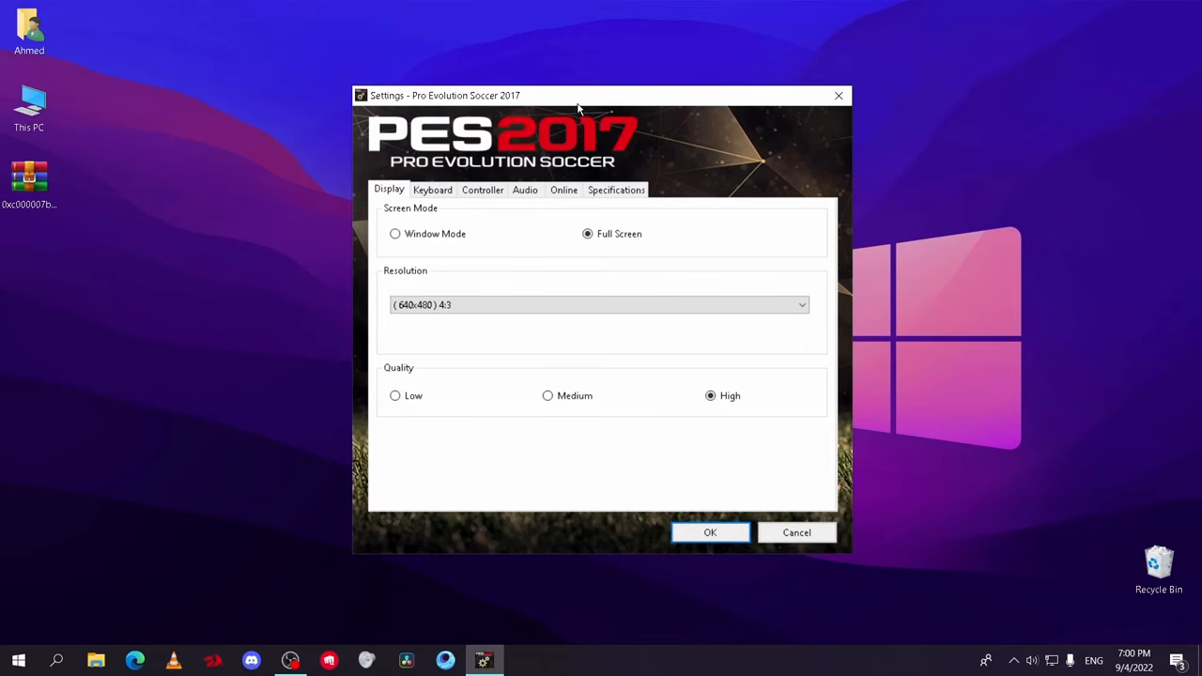
mouse_move(837, 96)
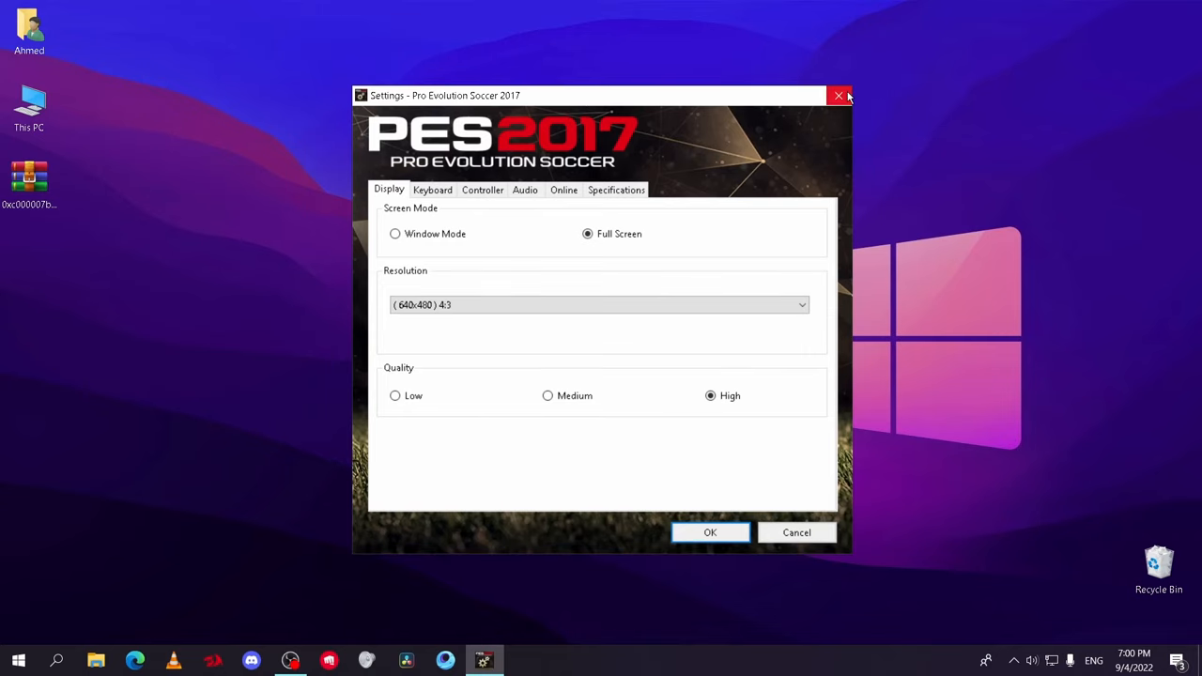
mouse_move(841, 96)
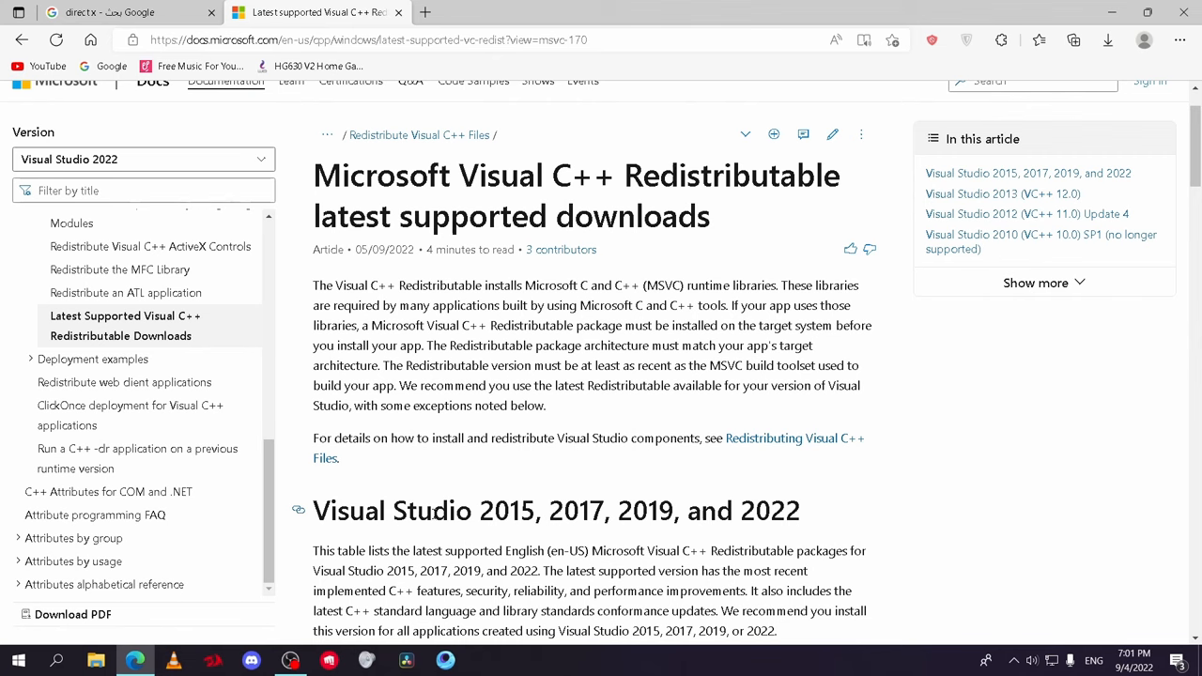
Step: Look over the Visual C++ Redistributable downloads page in Edge, leaving the desktop showing
drag(477, 511, 803, 551)
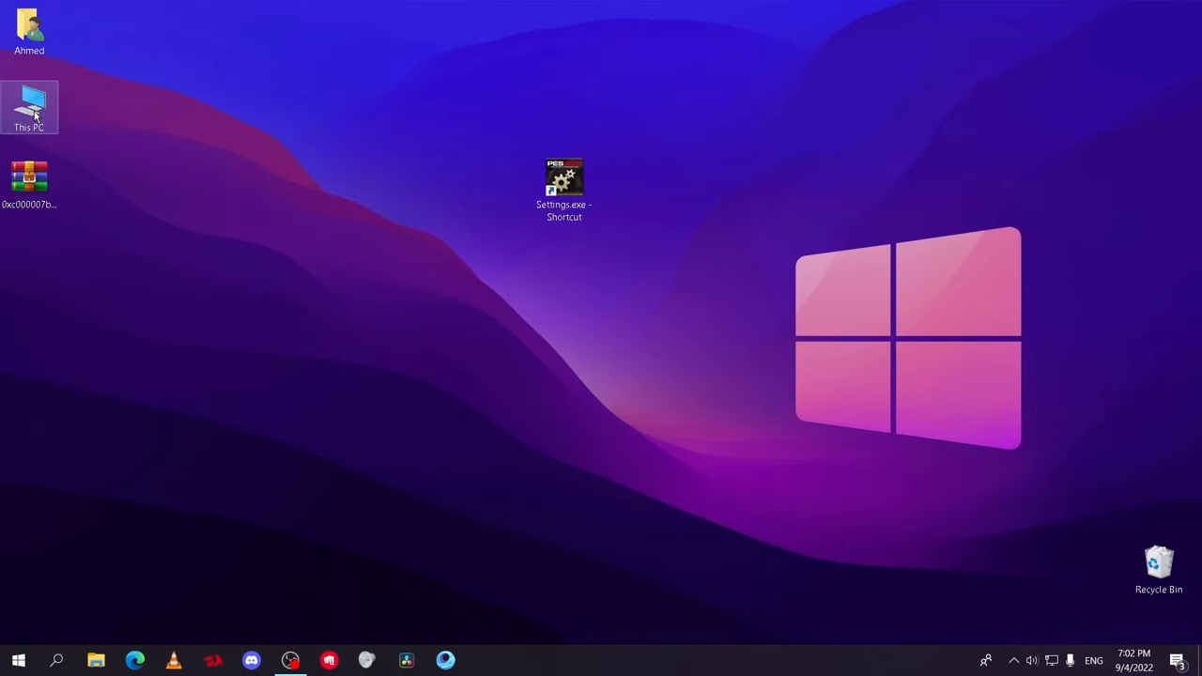
Step: From This PC, reach the classic Programs and Features list of installed programs
double_click(34, 102)
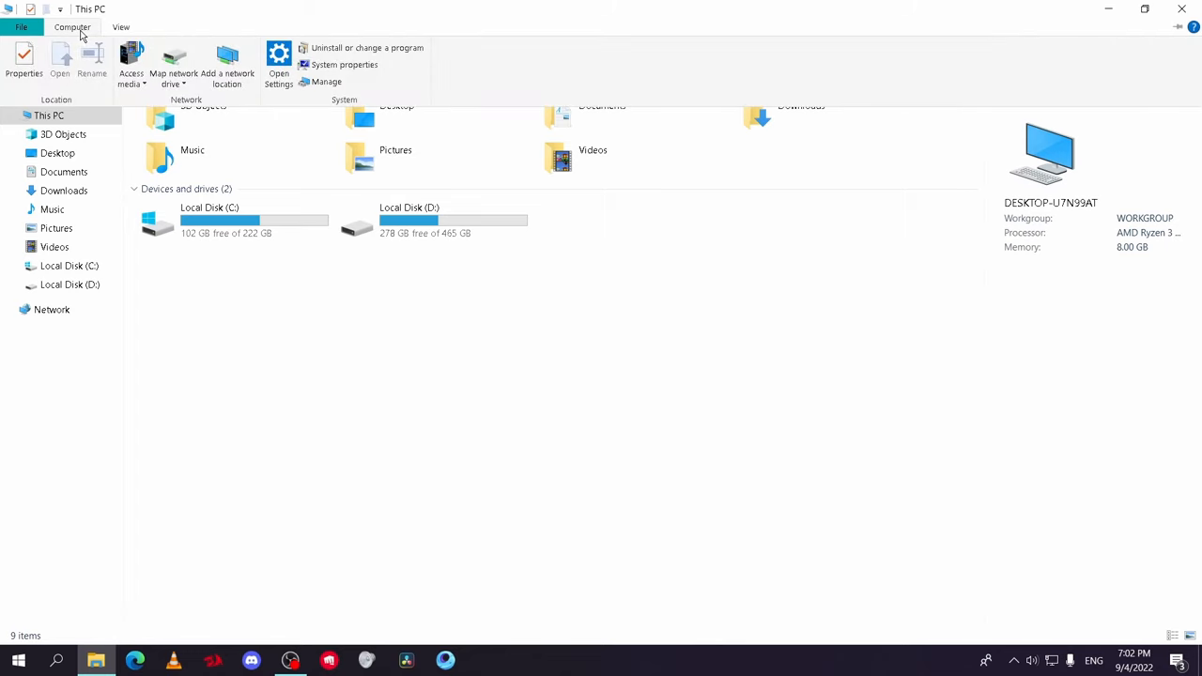
mouse_move(380, 49)
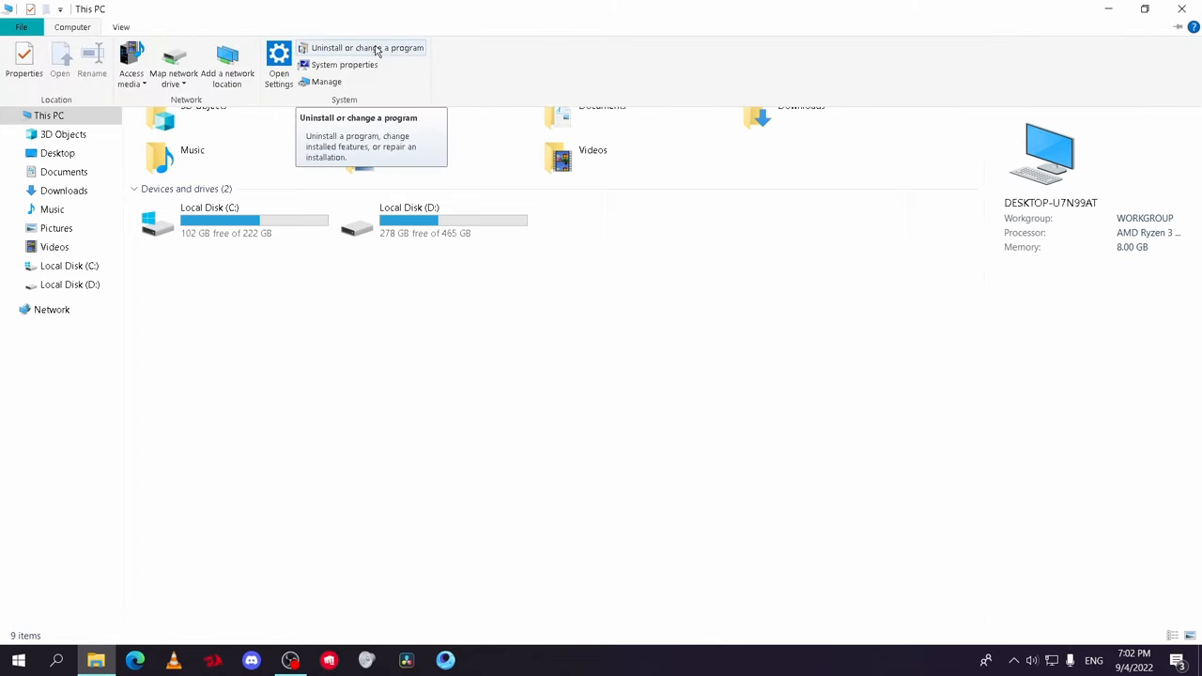
click(376, 49)
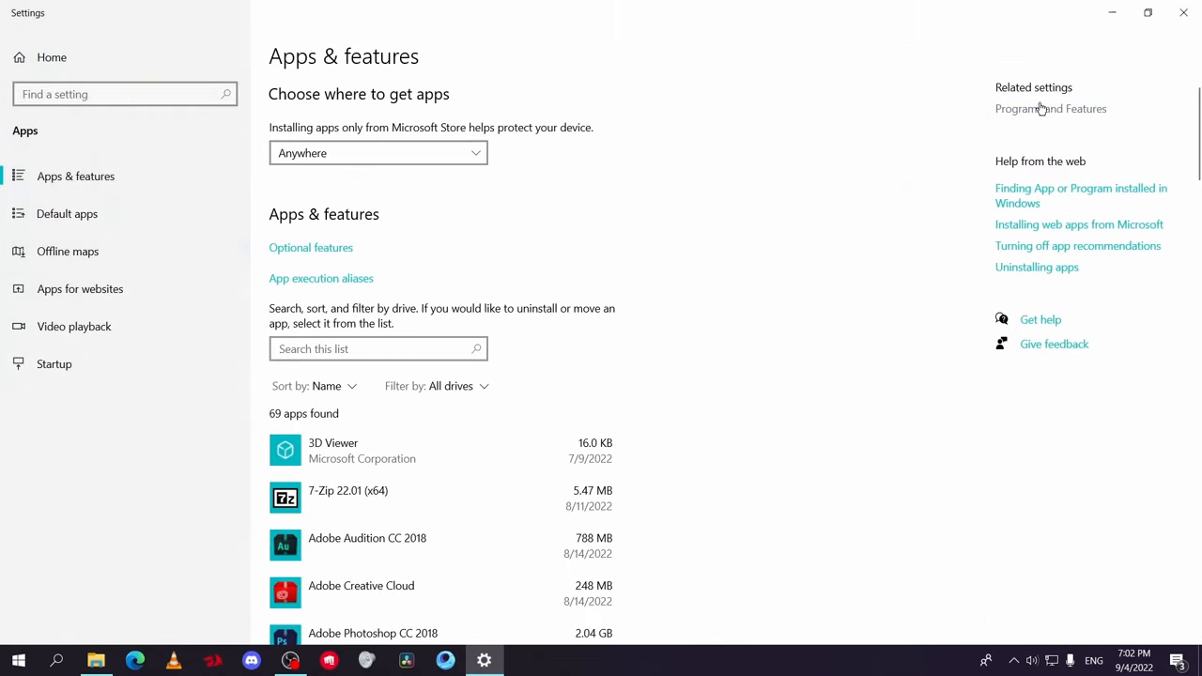
click(1051, 107)
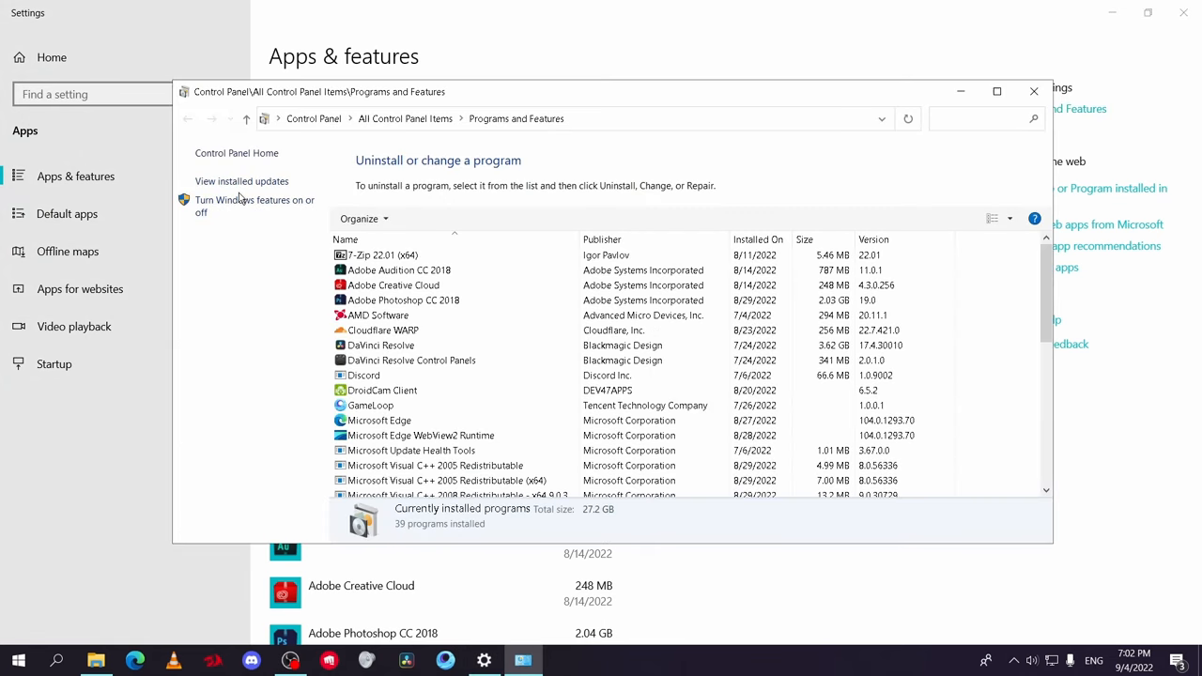
Step: Enable .NET Framework 3.5 and 4.8 Advanced Services in Windows Features and return to the desktop
click(248, 205)
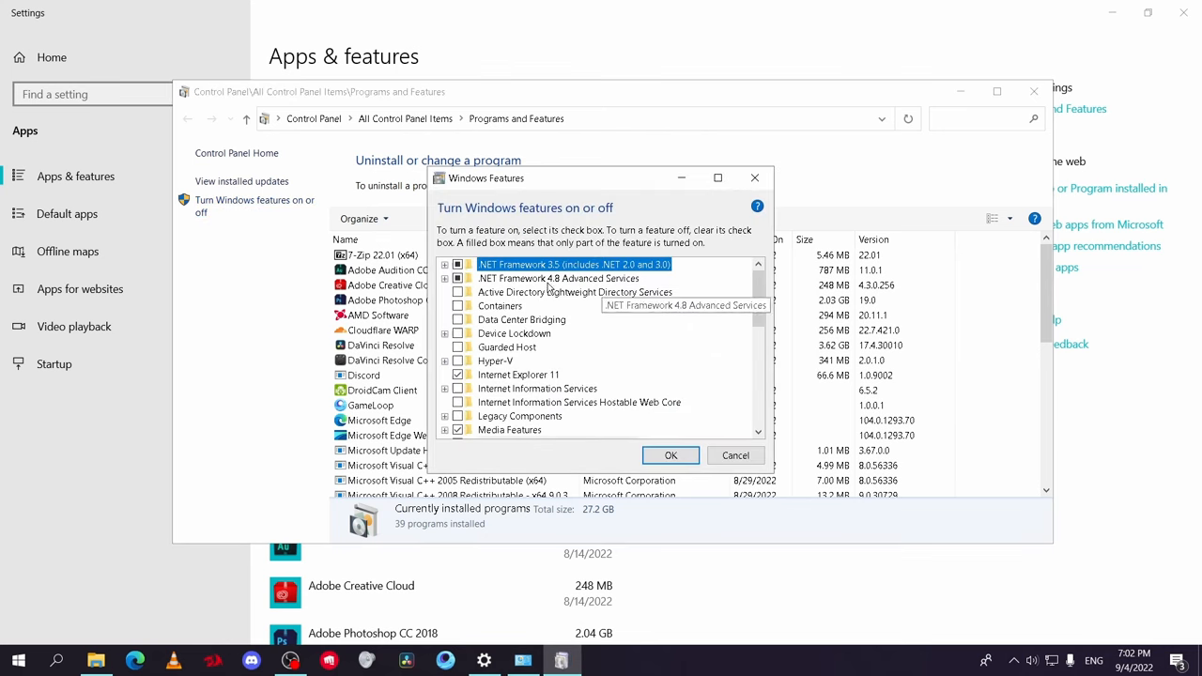
mouse_move(552, 272)
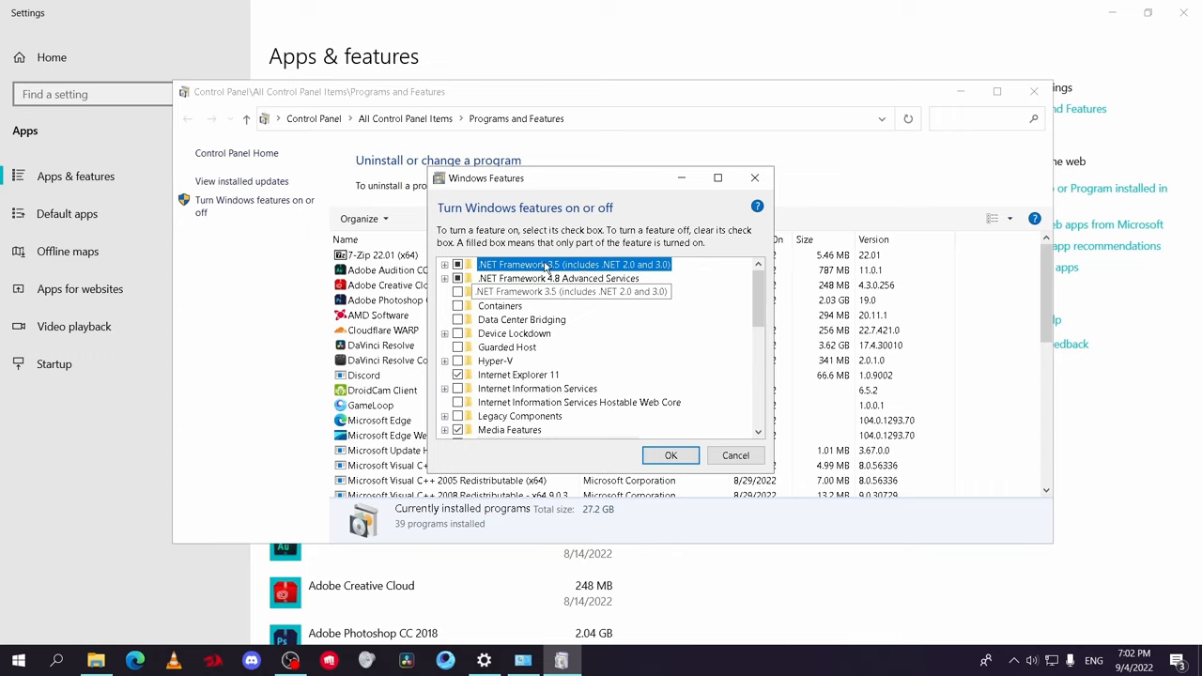
mouse_move(526, 278)
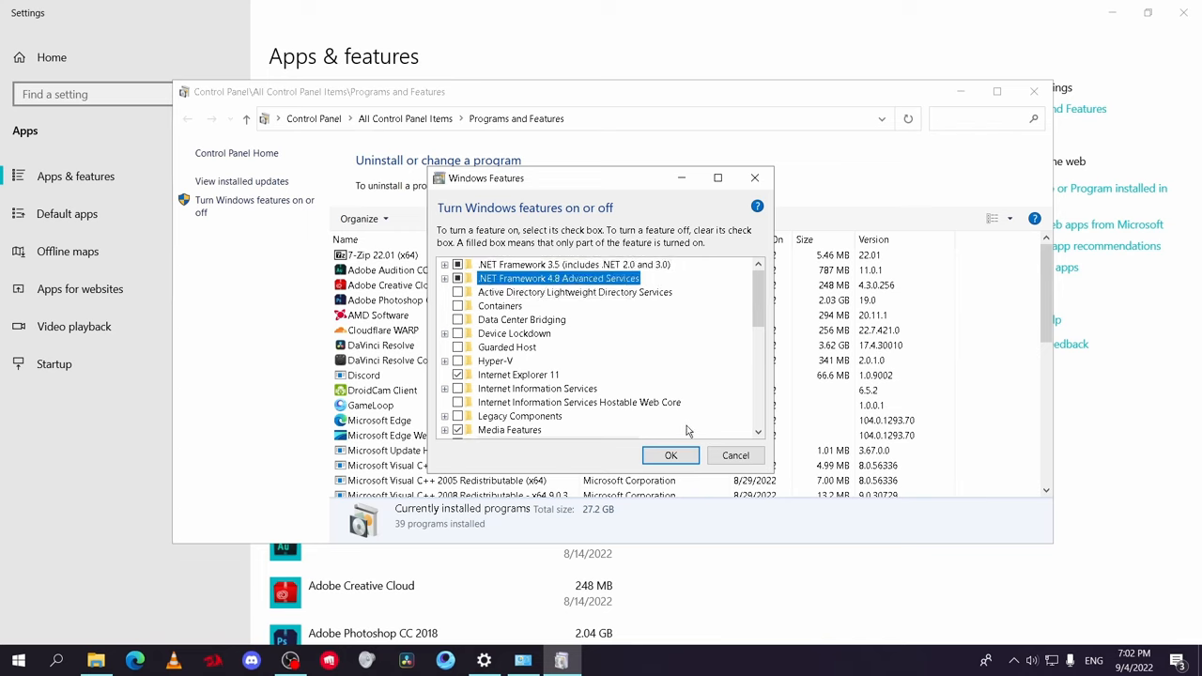
scroll(down, 3)
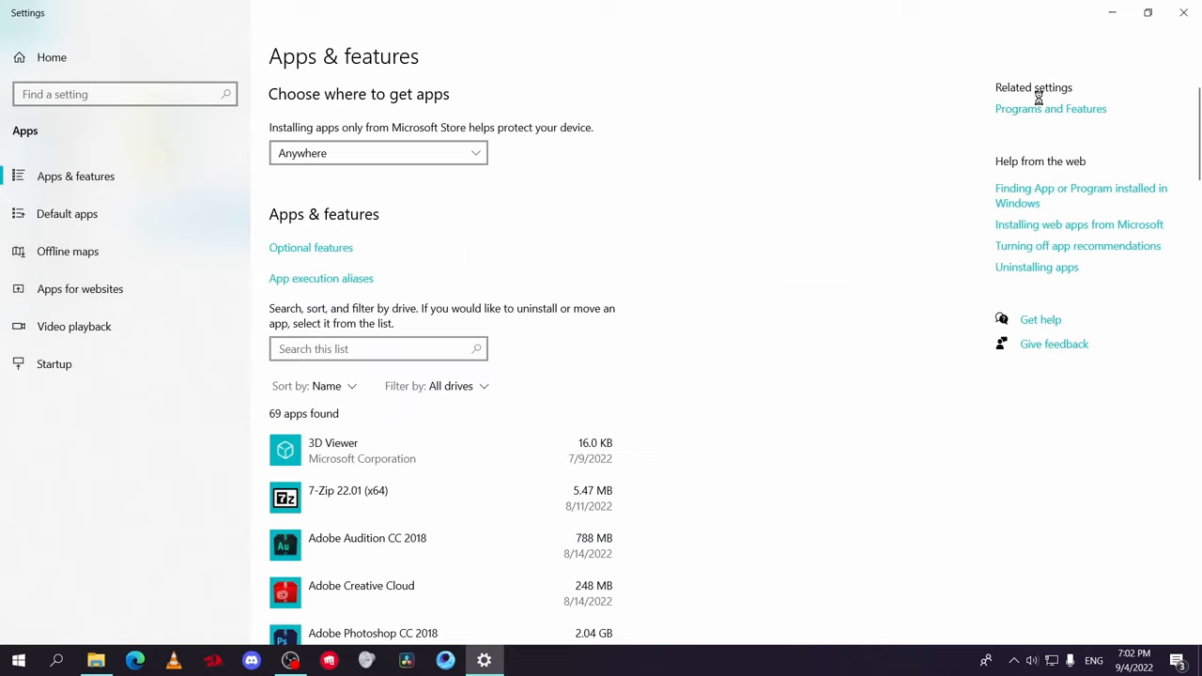
click(1180, 15)
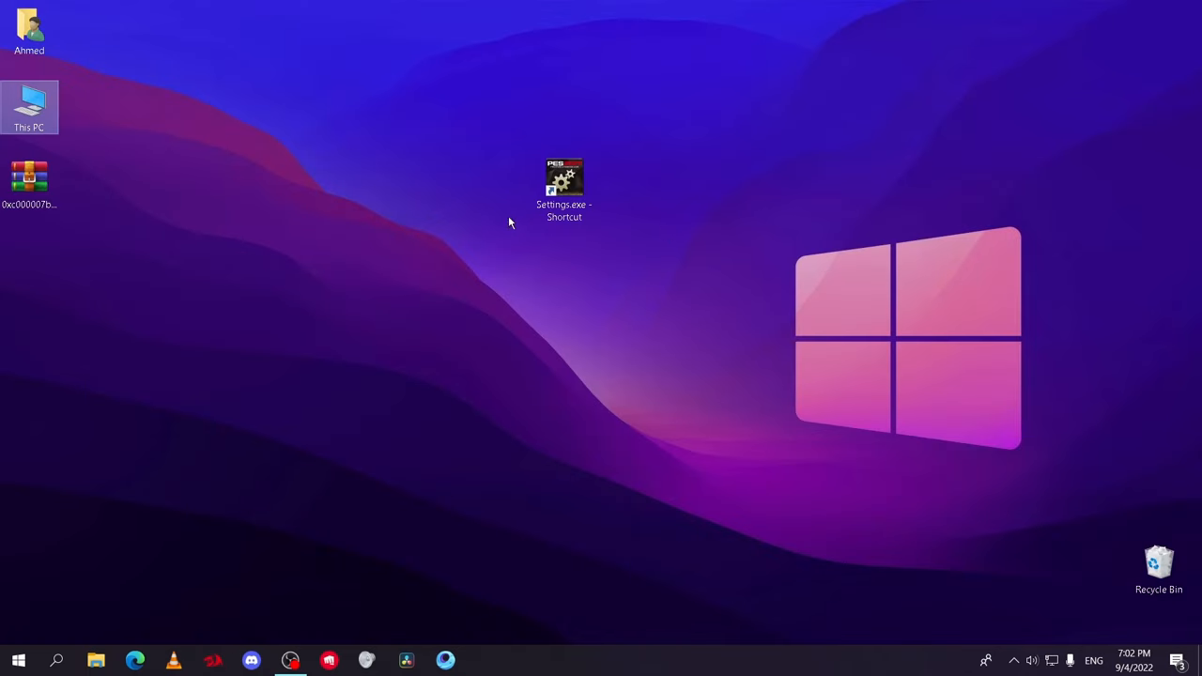
Step: Relaunch the PES 2017 settings shortcut, then select the downloaded 0xc000007b fix archive on the desktop
click(561, 178)
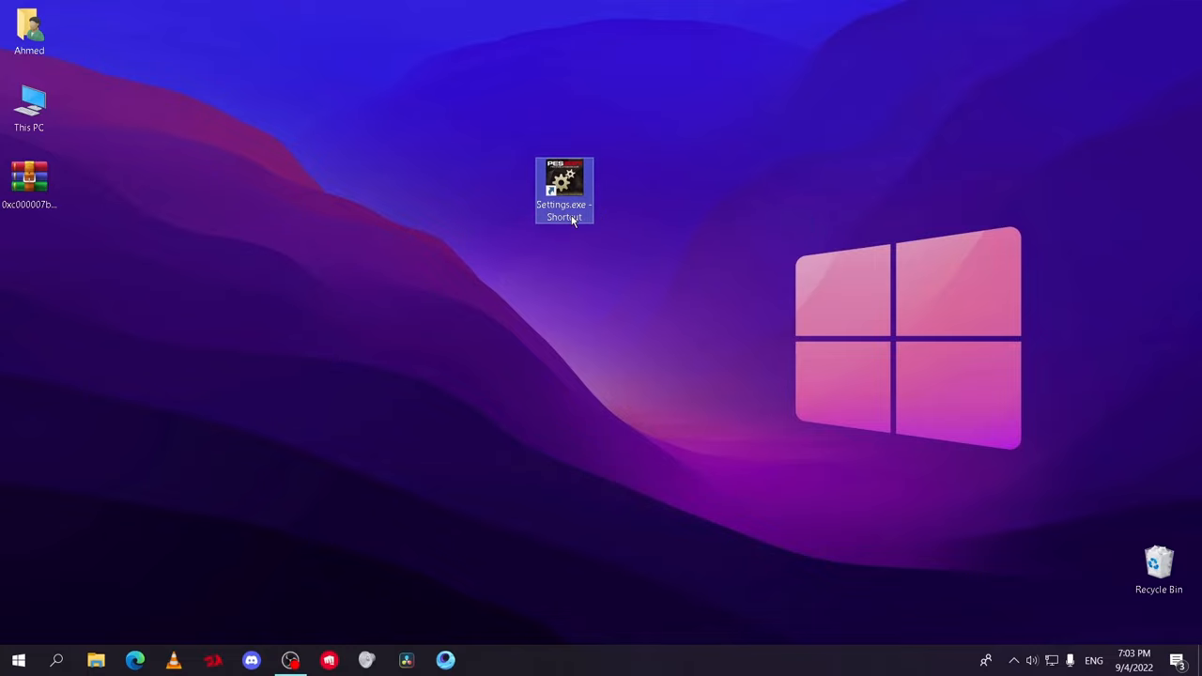
double_click(563, 179)
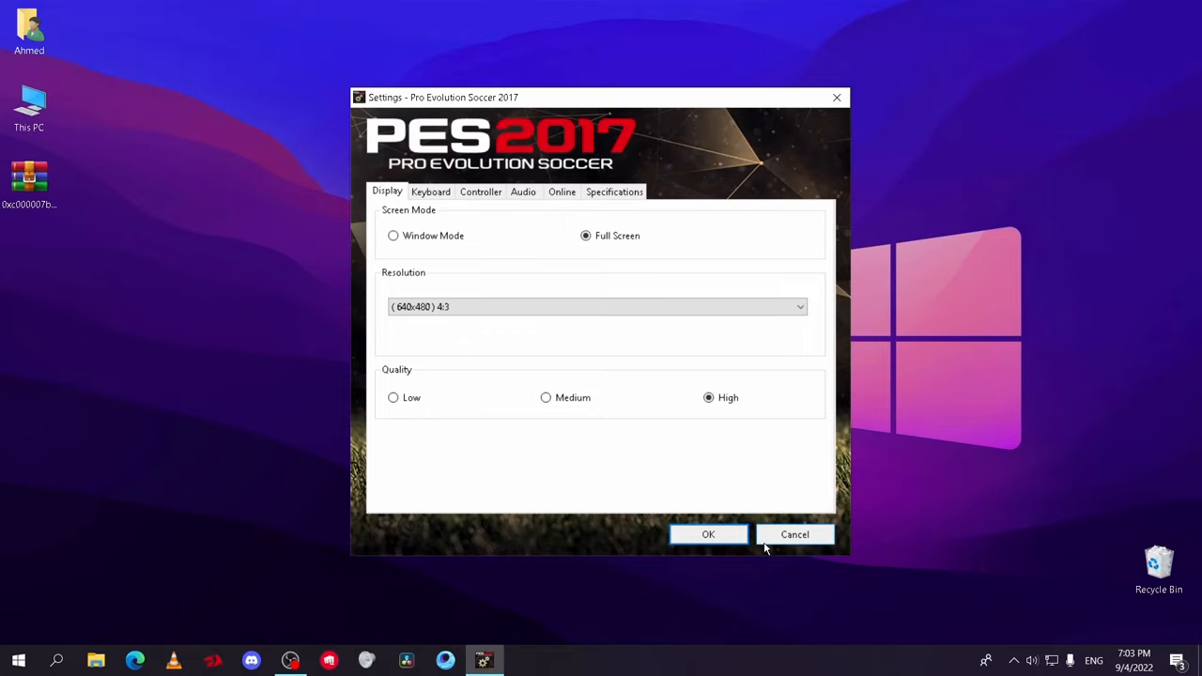
click(794, 534)
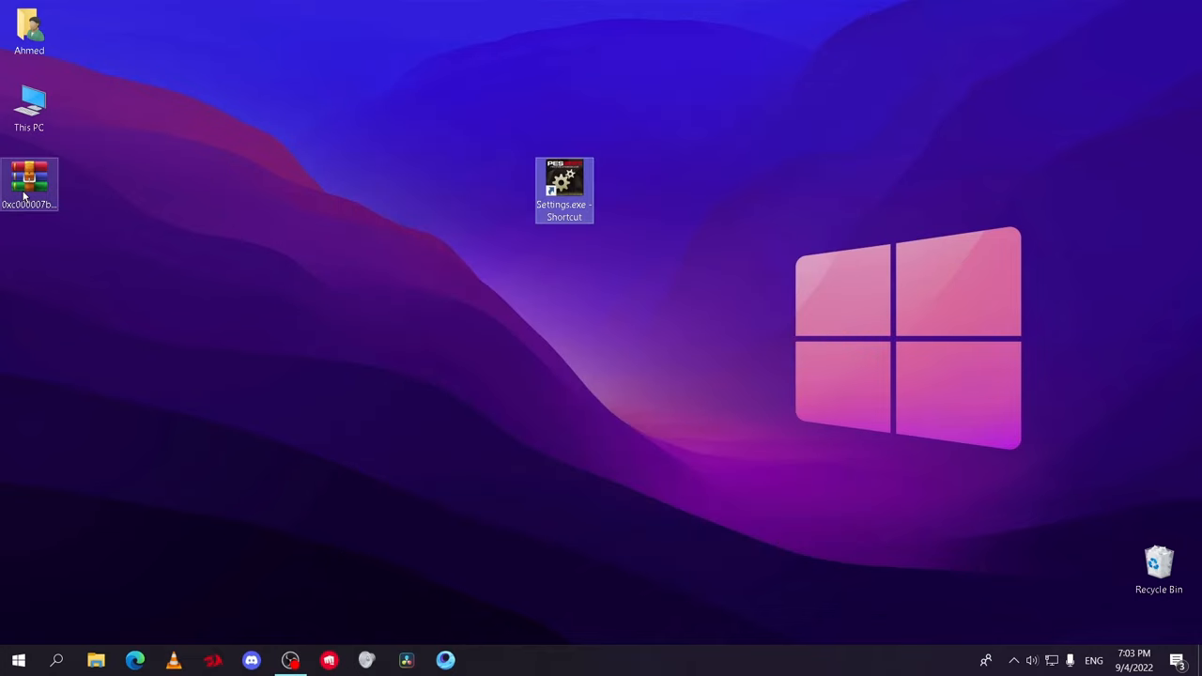
Step: Extract the fix archive beside the Settings shortcut and enter the folder with DLL Files and in game folder
drag(30, 184, 683, 203)
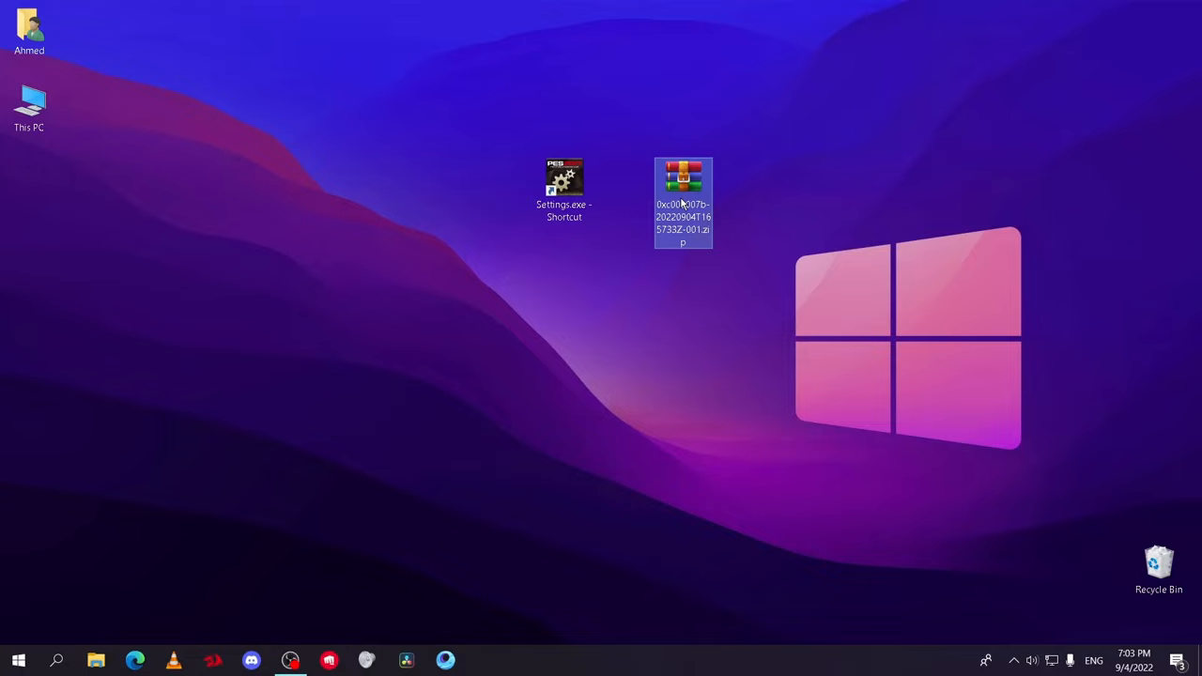
mouse_move(684, 203)
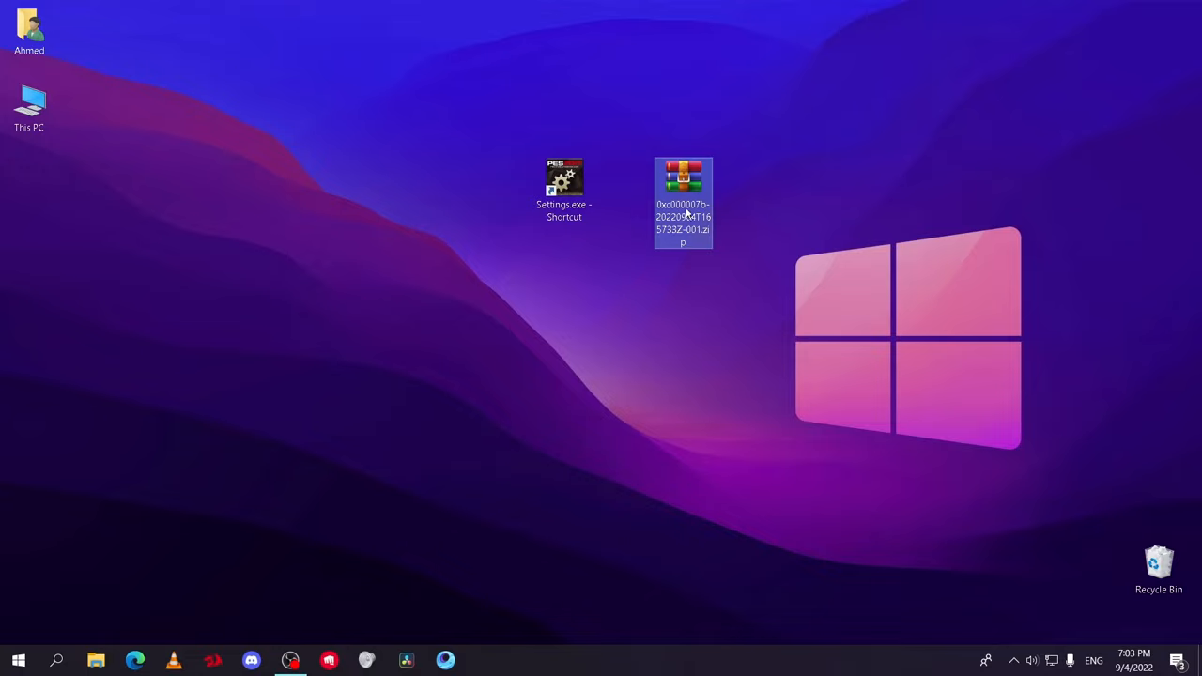
mouse_move(787, 286)
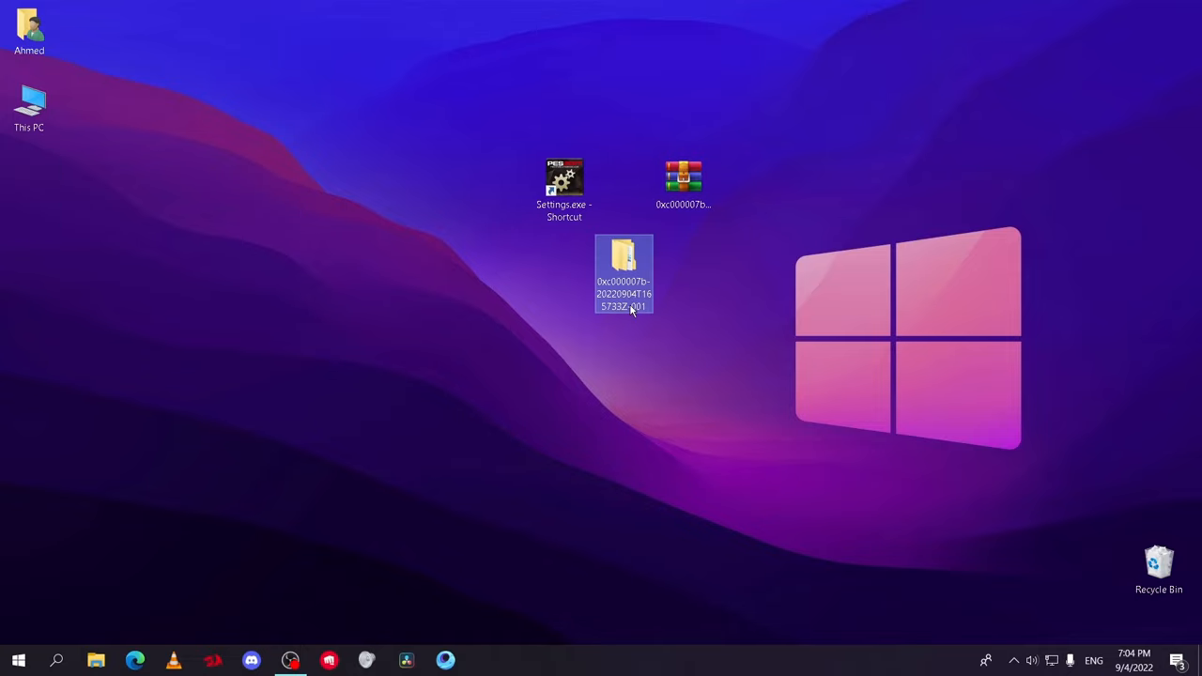
double_click(623, 263)
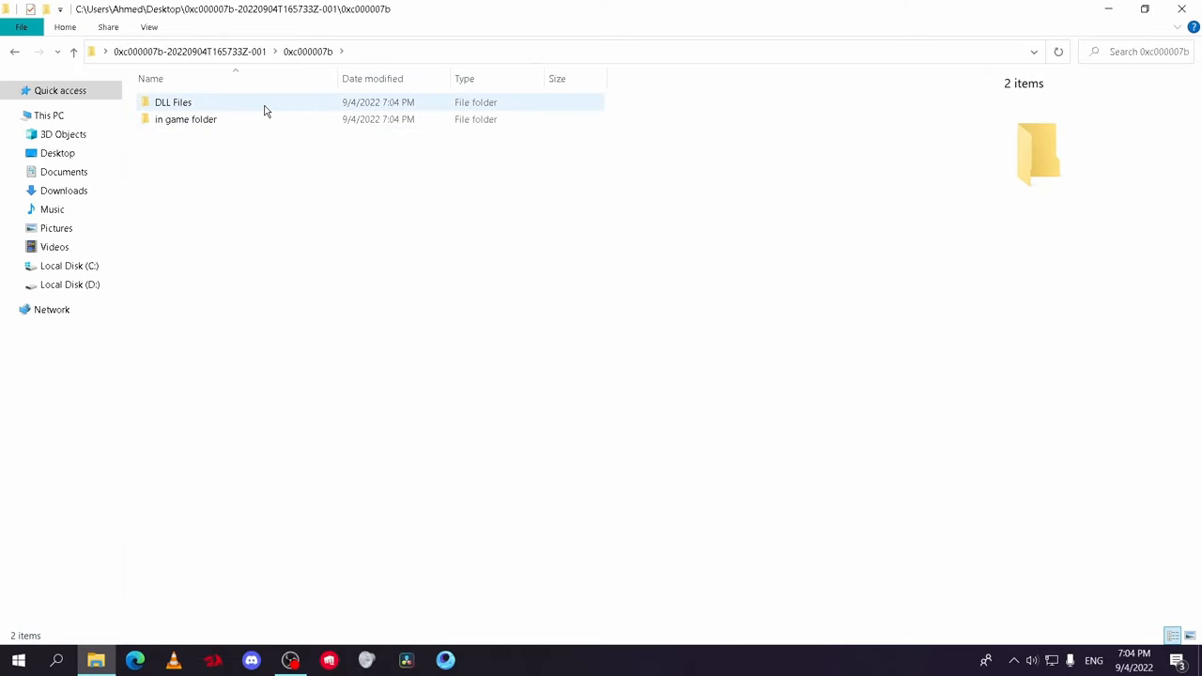
Step: Enter the in game folder's solving error folder with 32 and 64, then go to This PC
click(184, 120)
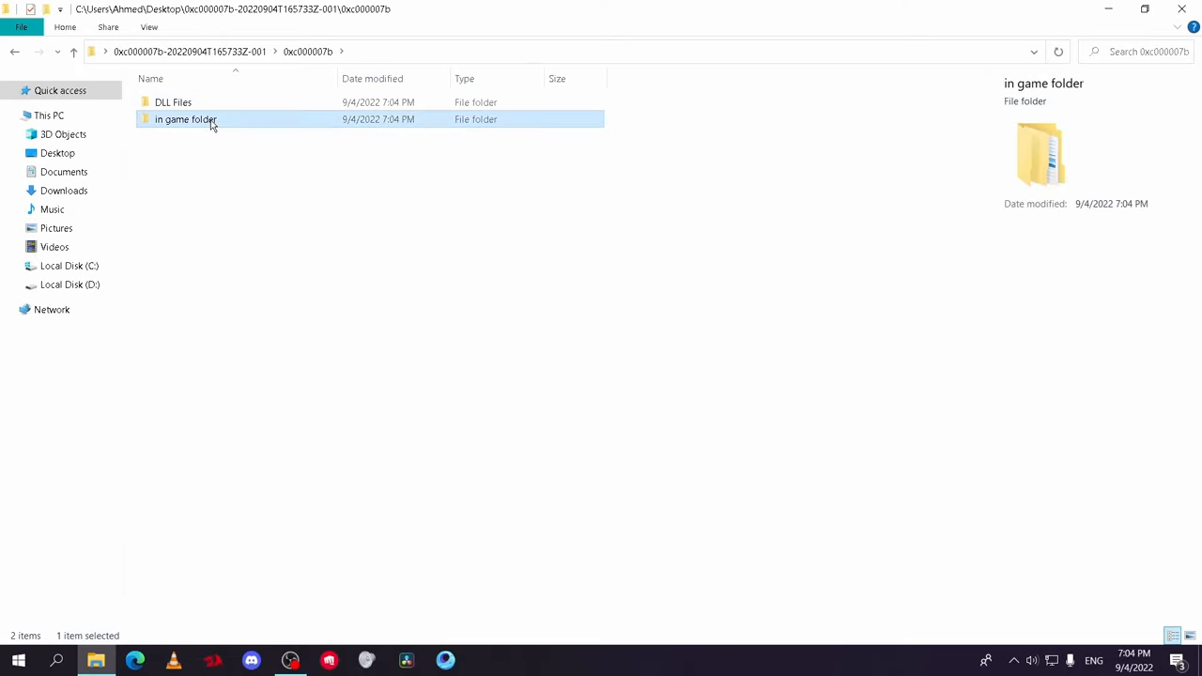
double_click(184, 120)
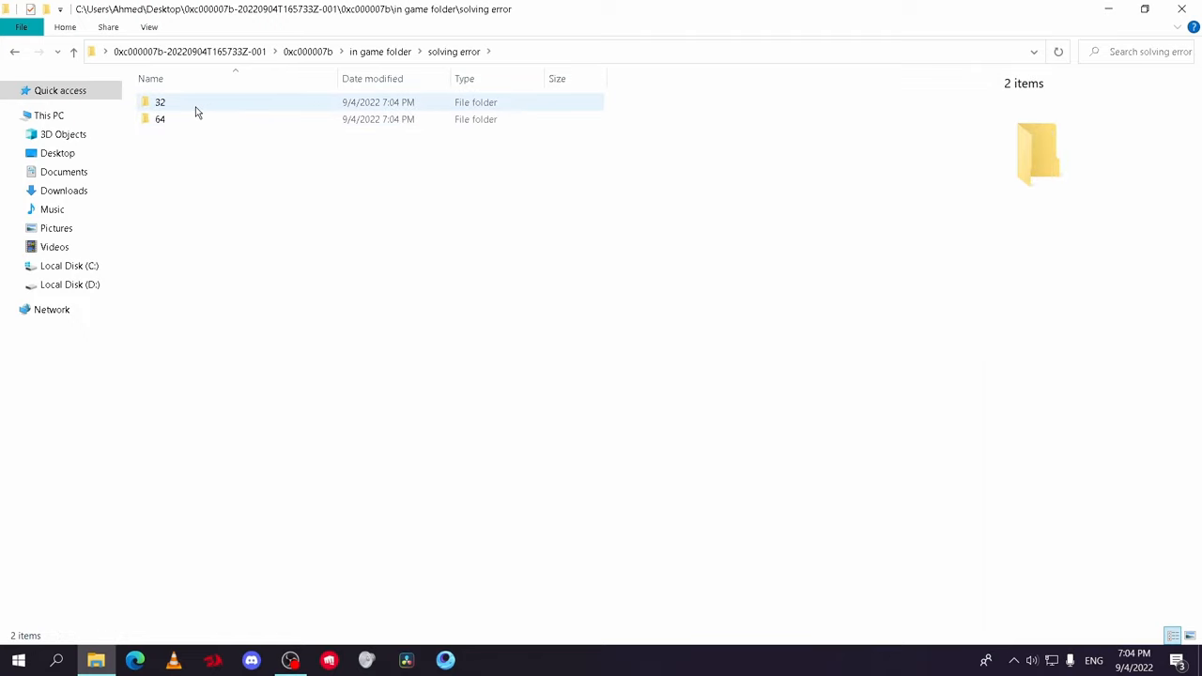
click(159, 121)
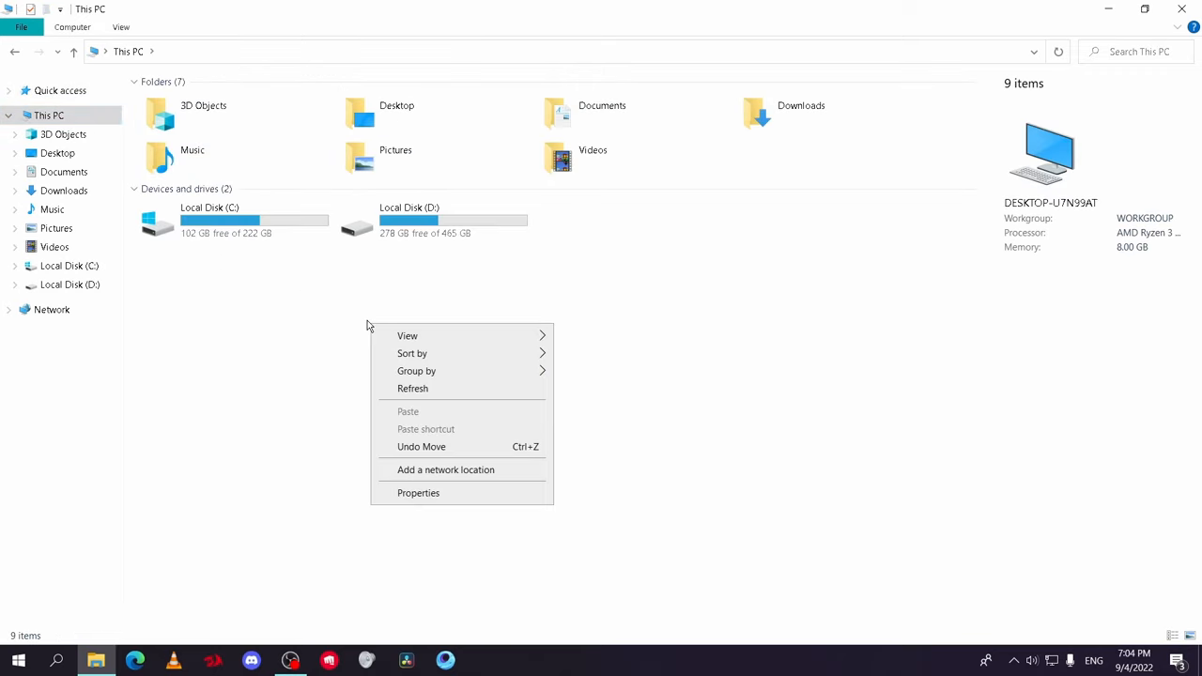
Step: Confirm in System properties that Windows is a 64-bit operating system, then return to solving error
click(417, 492)
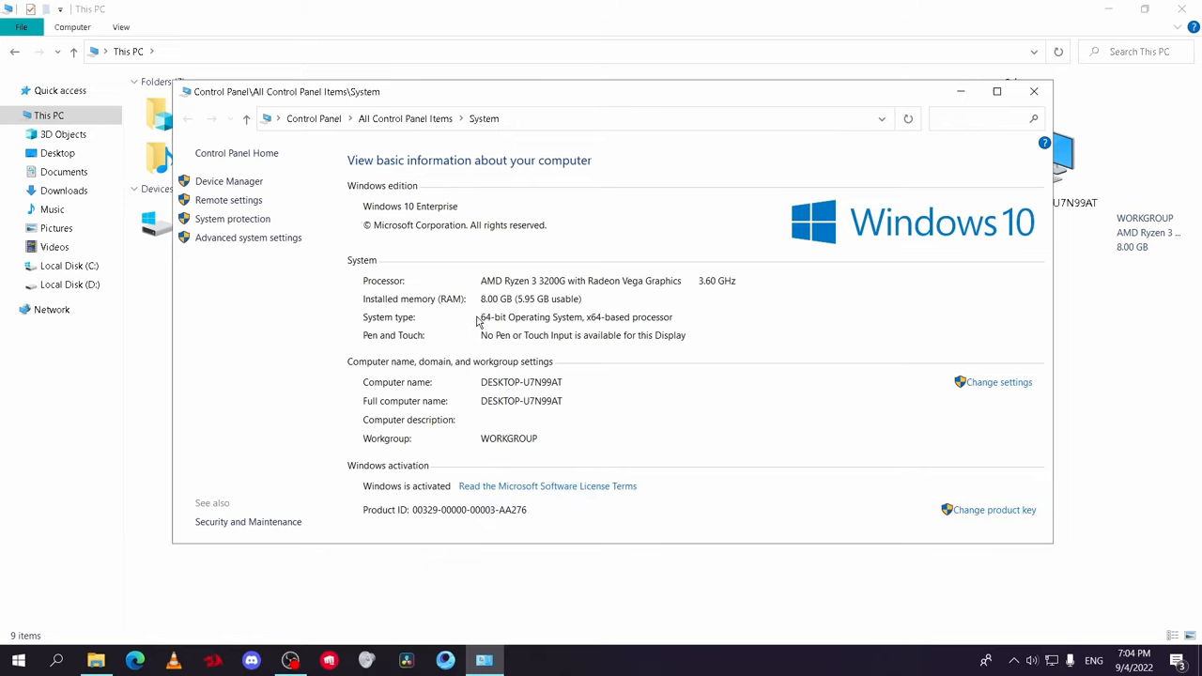
click(1029, 92)
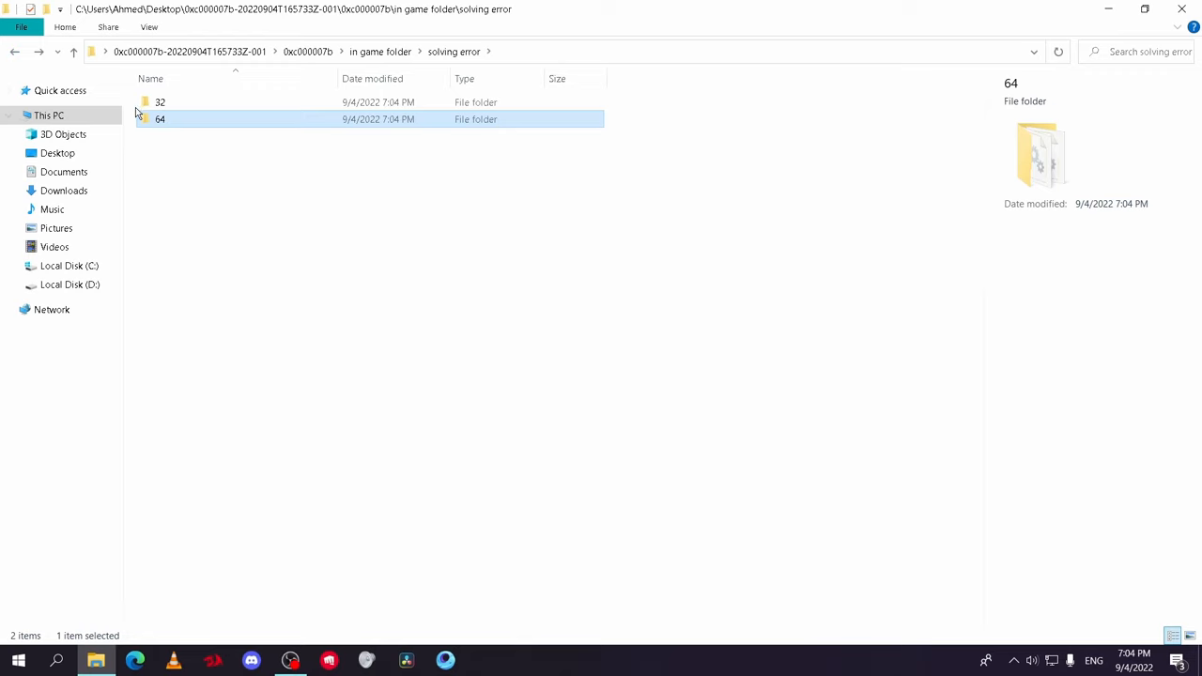
Step: Copy the 64 folder's seven files into the Pro Evolution Soccer 2017 folder, replacing the existing ones
double_click(157, 120)
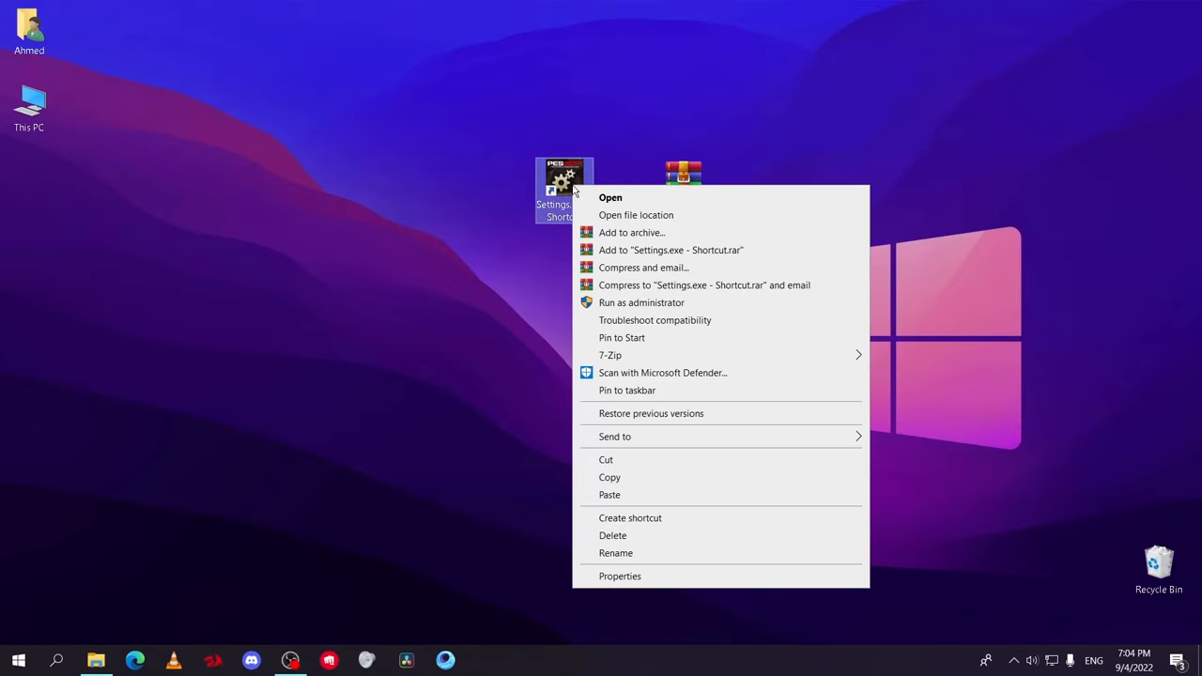
click(635, 214)
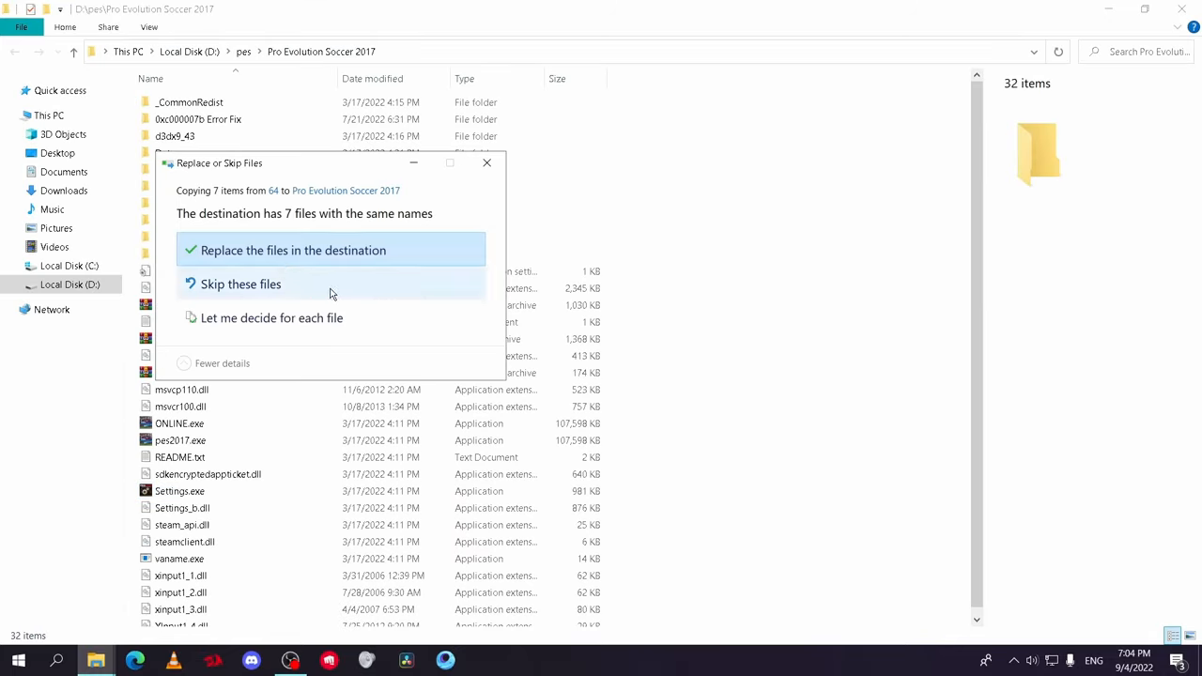
click(293, 249)
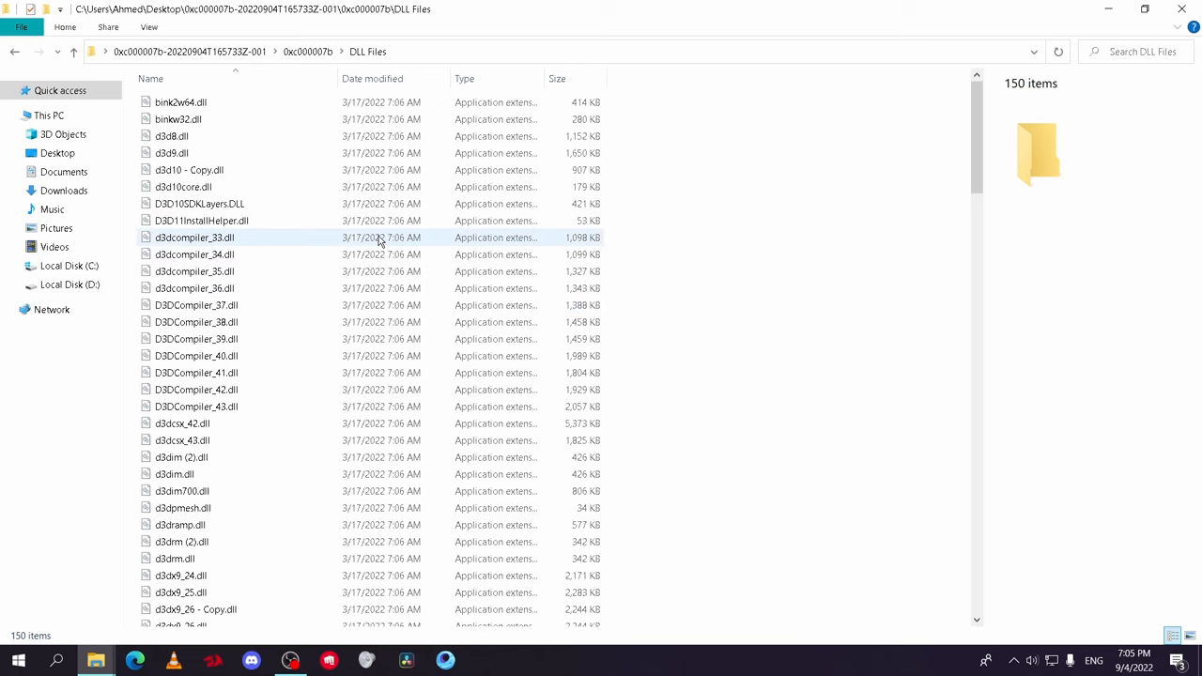
Step: Copy all 150 files from the DLL Files folder and navigate to Local Disk (C:)
key(ctrl+a)
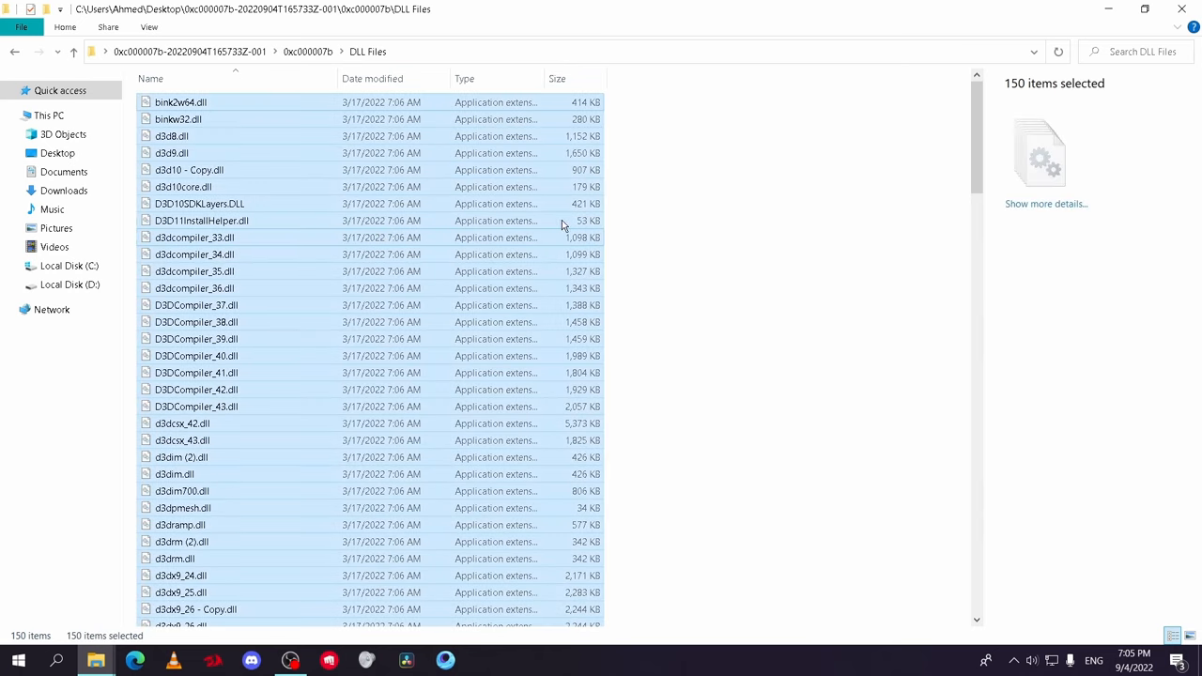
right_click(563, 223)
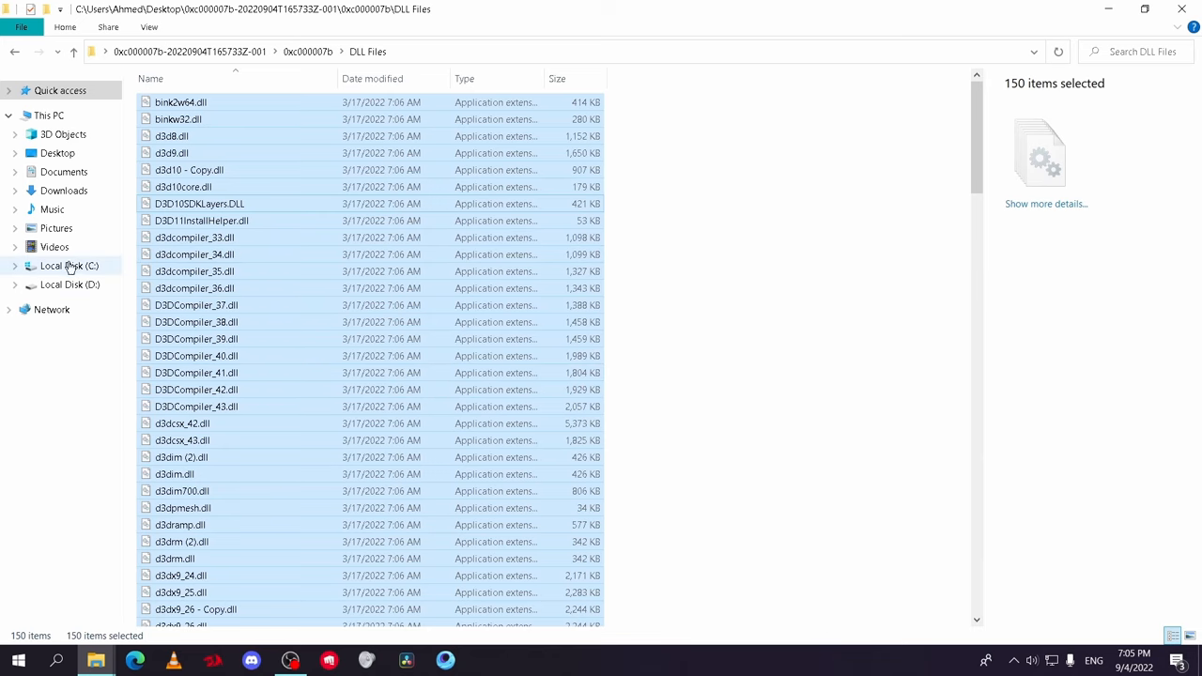
click(67, 266)
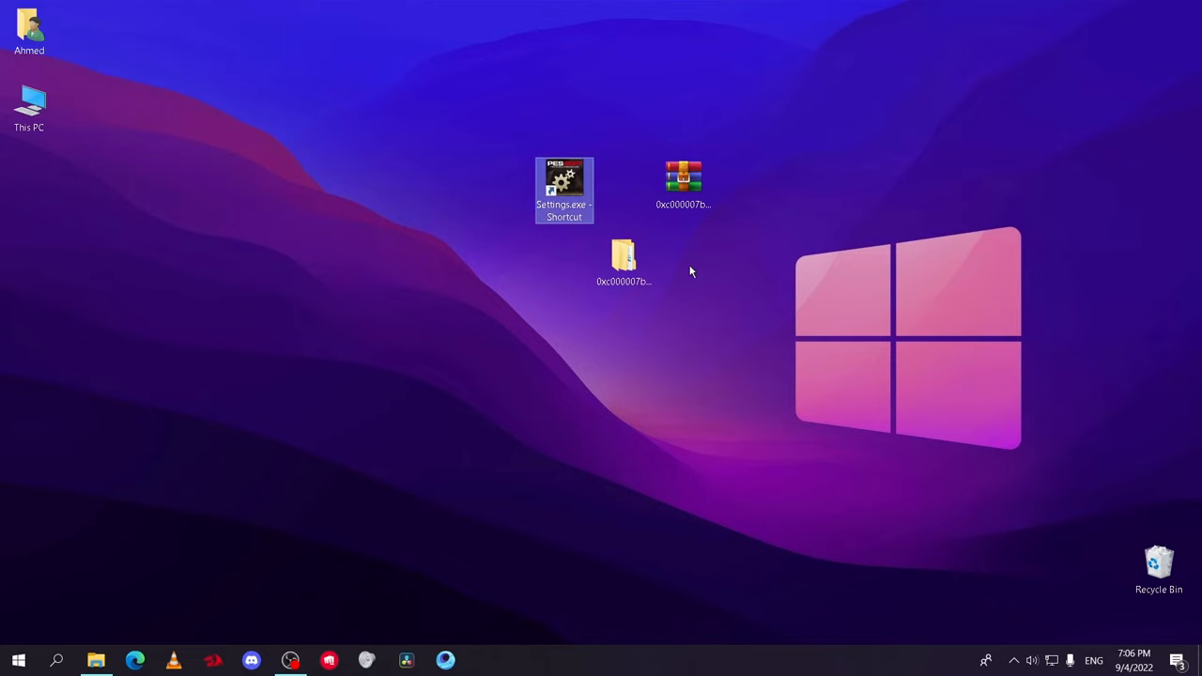
double_click(563, 179)
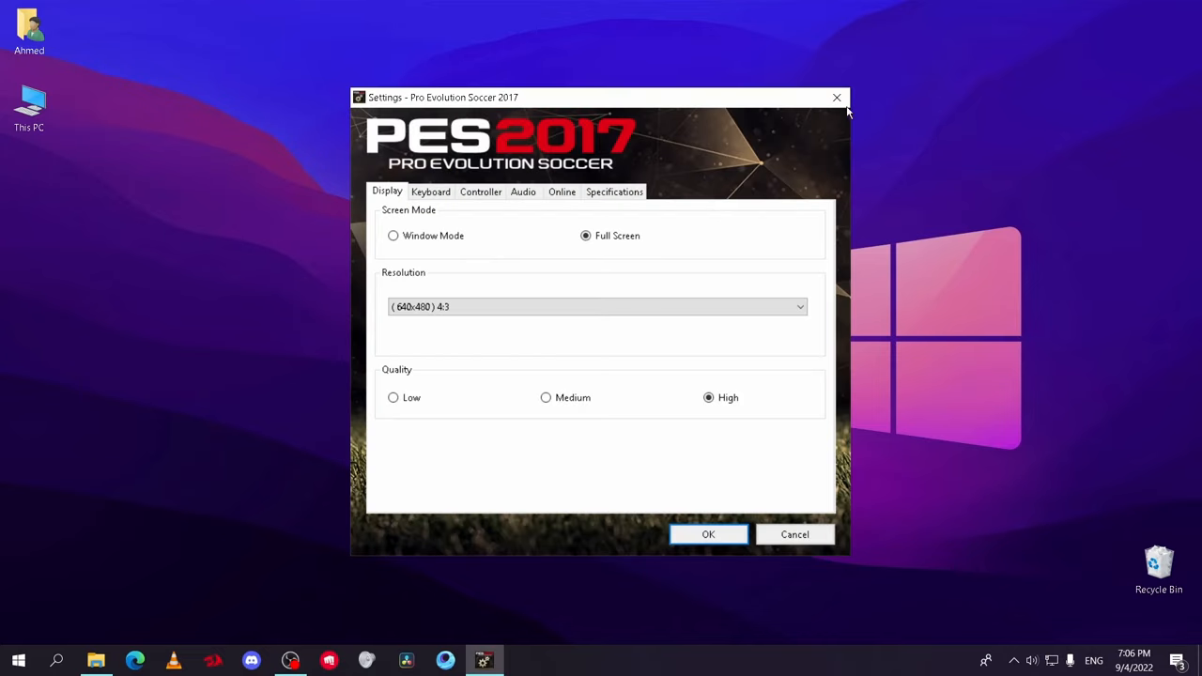
mouse_move(837, 97)
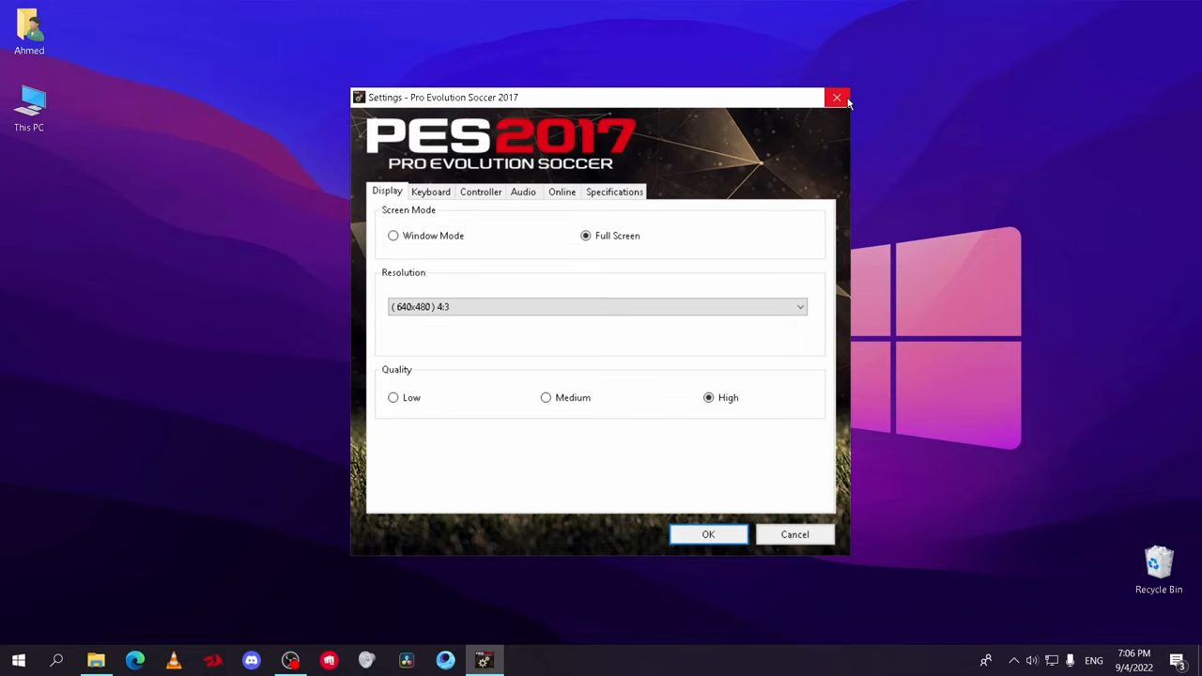
click(834, 97)
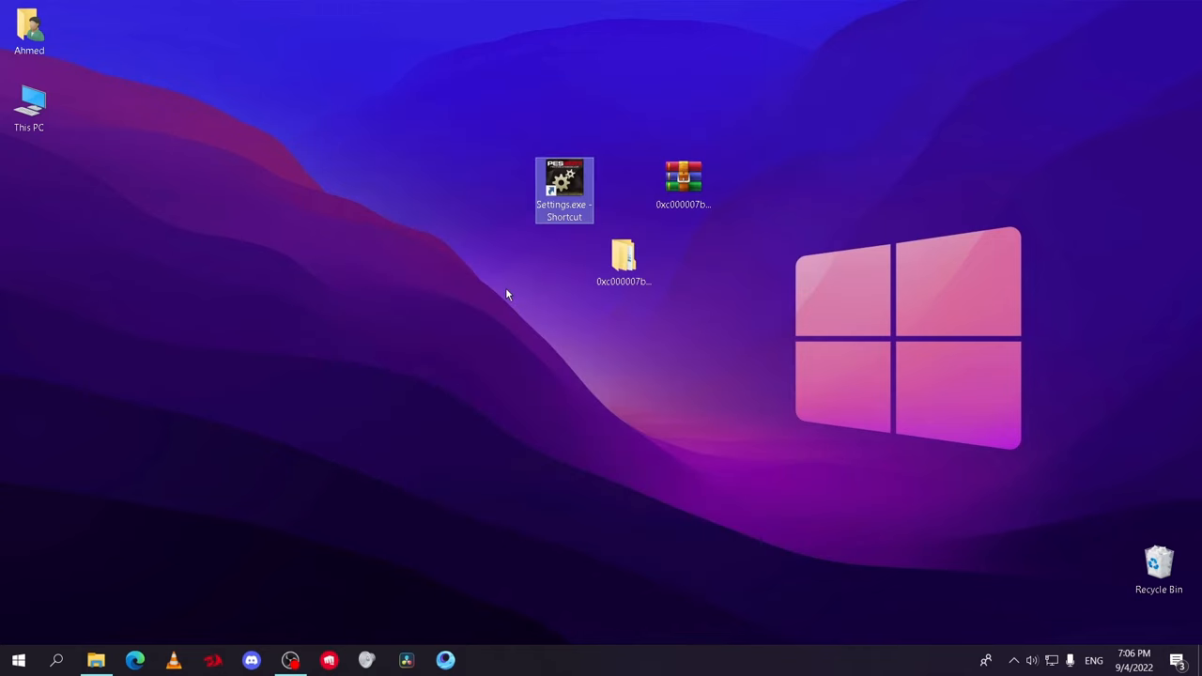